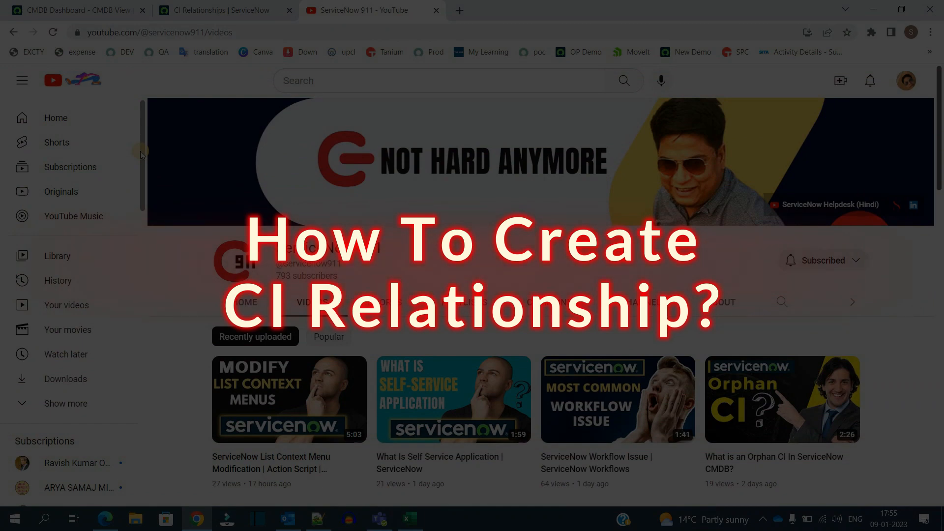
Step: Switch to the tab showing the ServiceNow Configuration Items list of 2,785 records
click(72, 10)
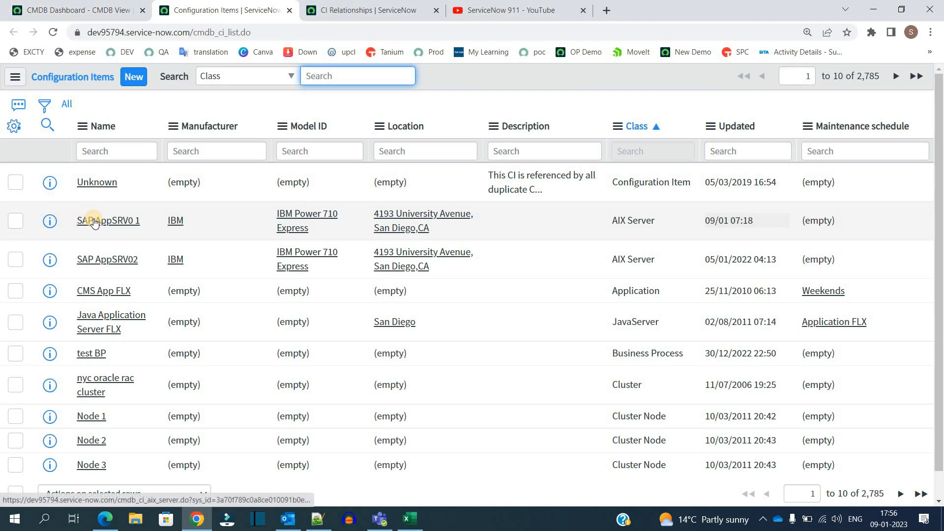
Step: Open the SAP AppSRV0 1 AIX server record and scroll to its Related Items
click(108, 220)
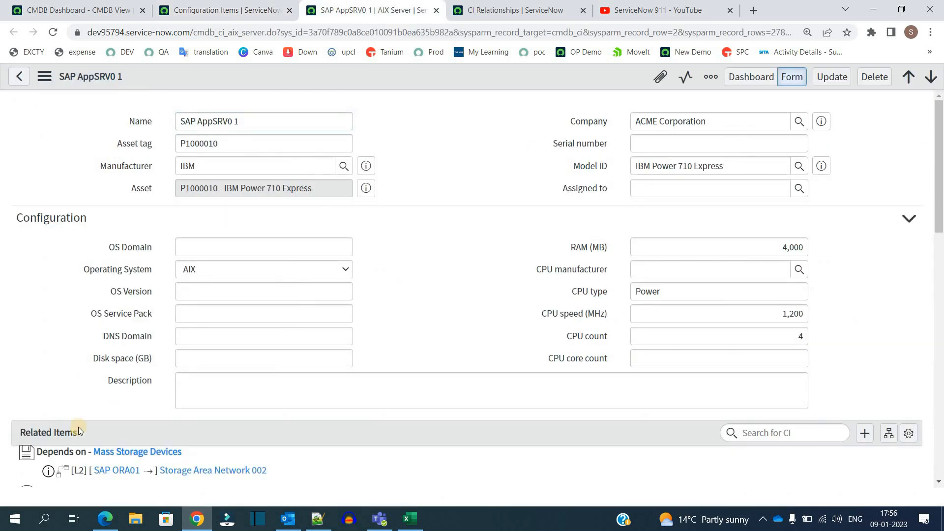
scroll(down, 3)
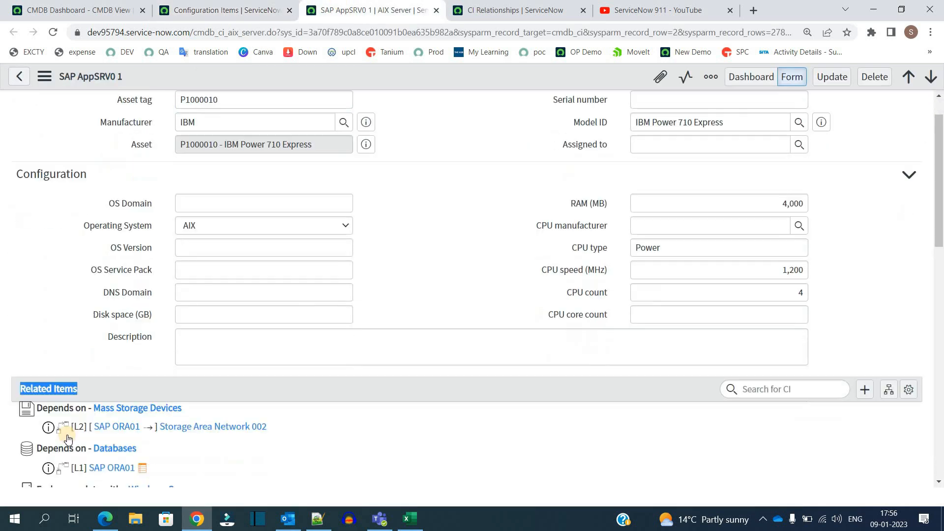
scroll(down, 3)
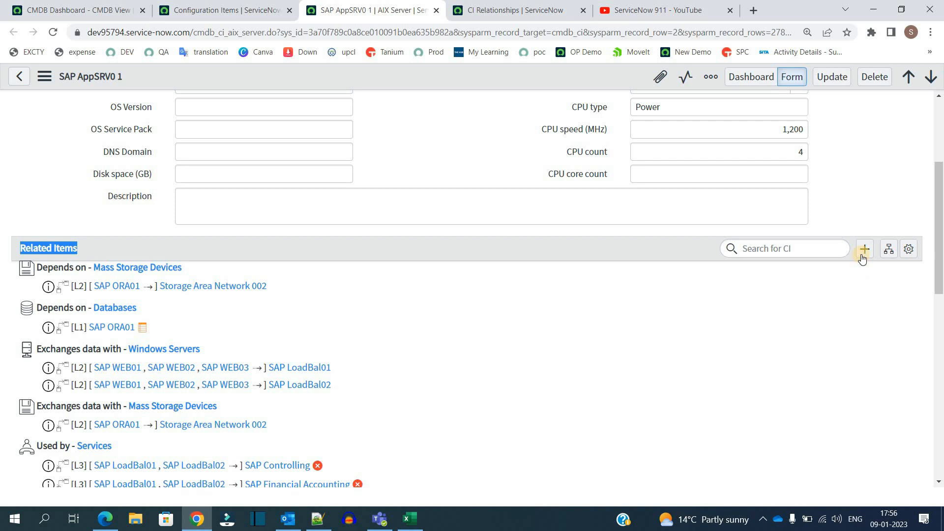
mouse_move(863, 248)
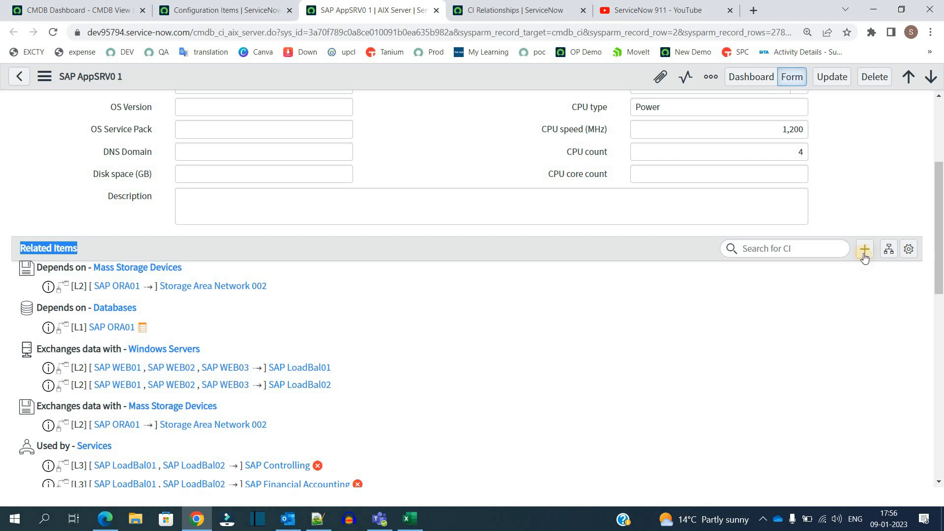
mouse_move(888, 248)
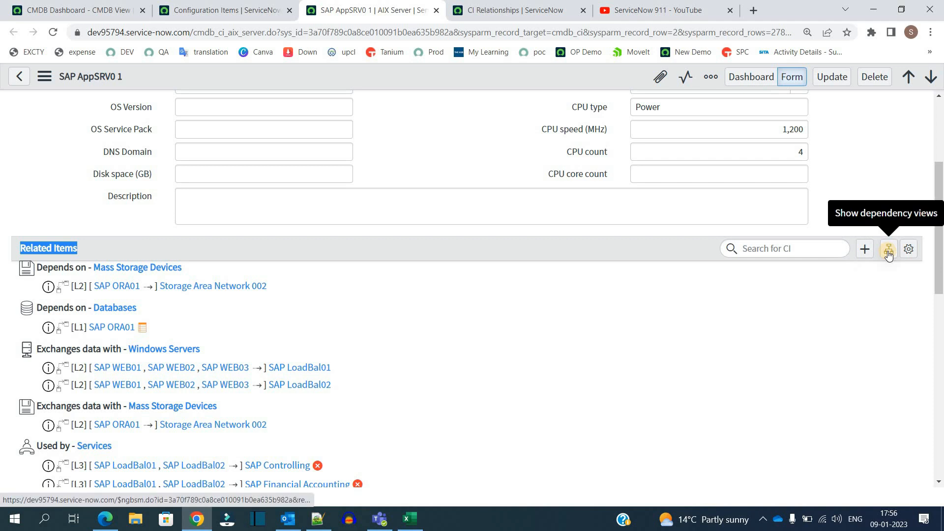
Step: View SAP AppSRV0 1's dependency map in a new tab, then return to its record
click(887, 249)
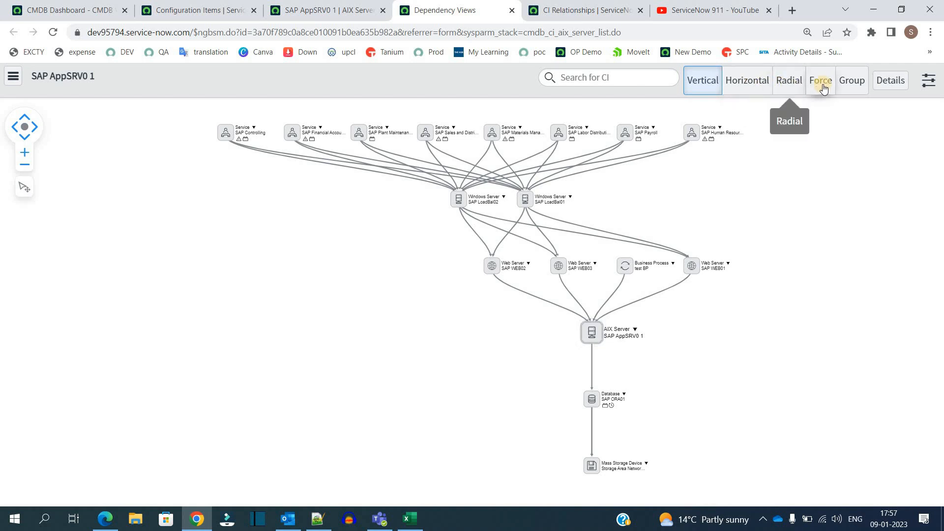
mouse_move(579, 360)
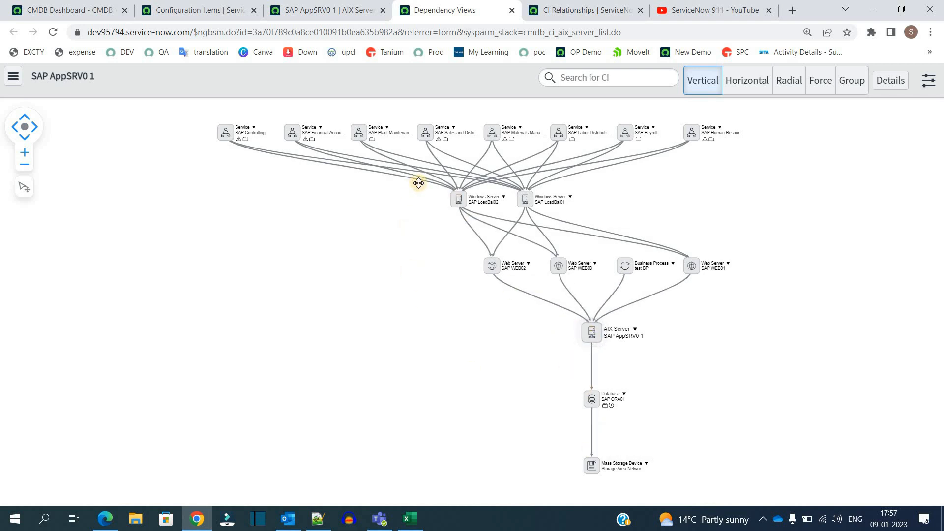
click(327, 10)
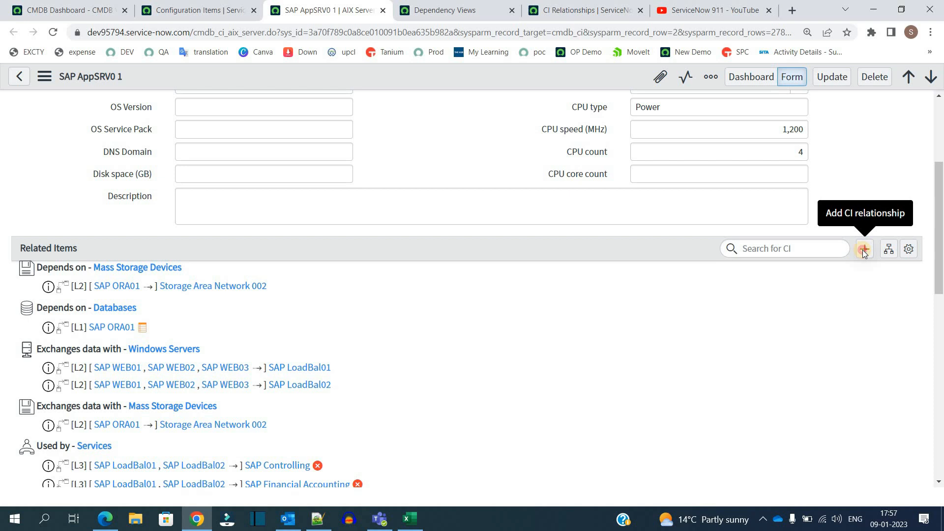
Step: Open the Relationship Editor for SAP AppSRV0 1 and toggle suggested relationships off and on
click(862, 249)
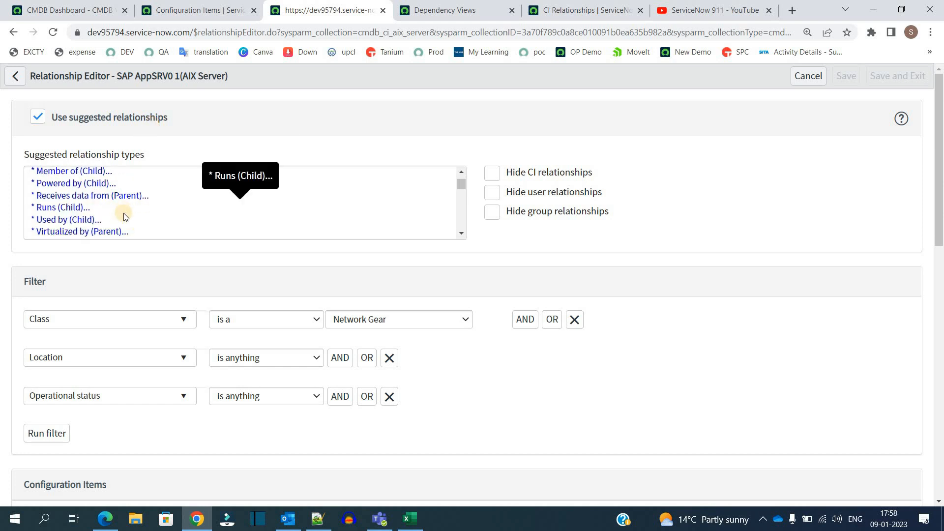
mouse_move(127, 239)
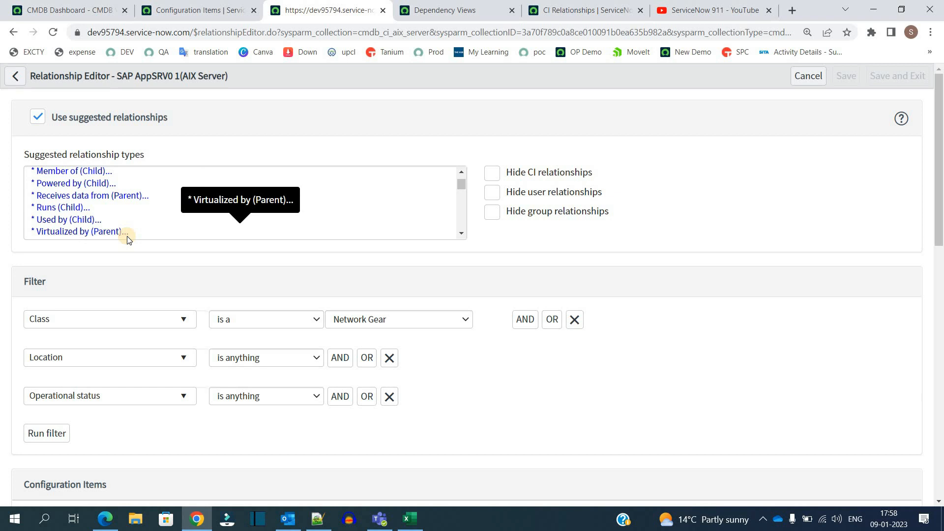
mouse_move(128, 207)
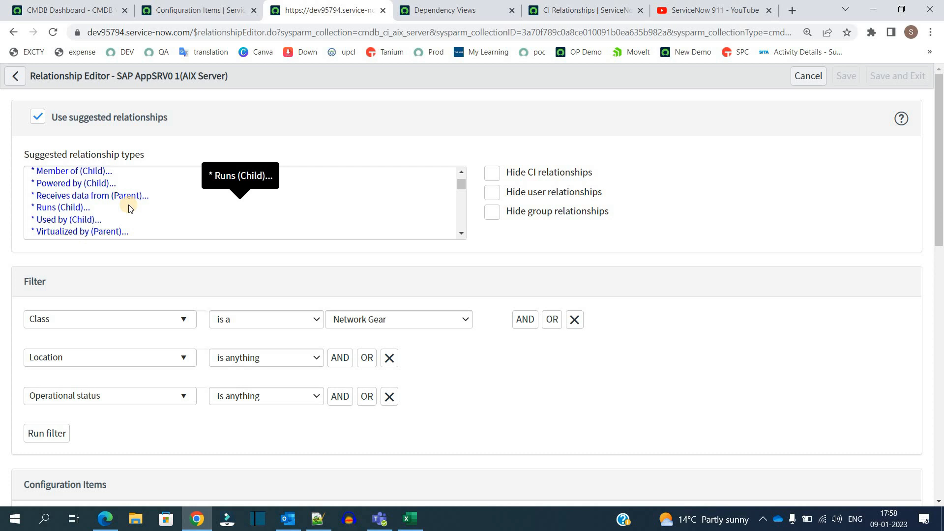
click(37, 117)
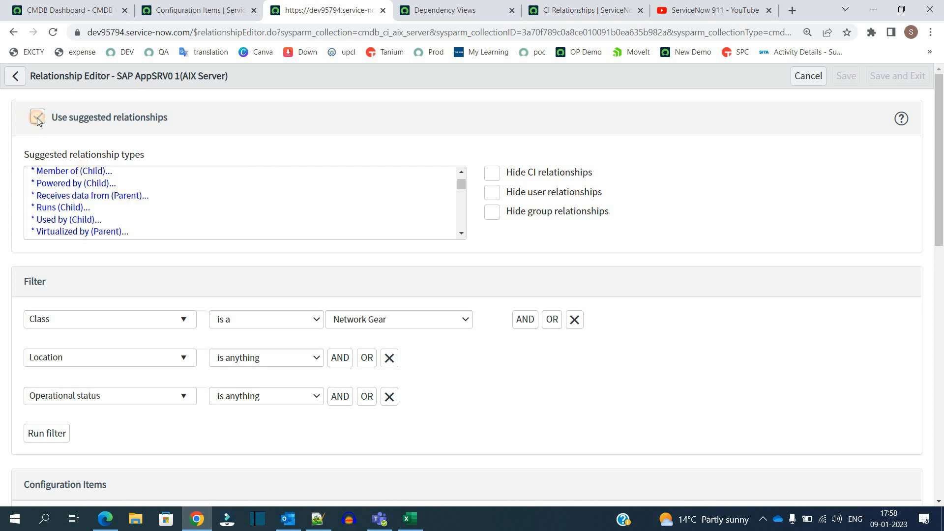
click(37, 117)
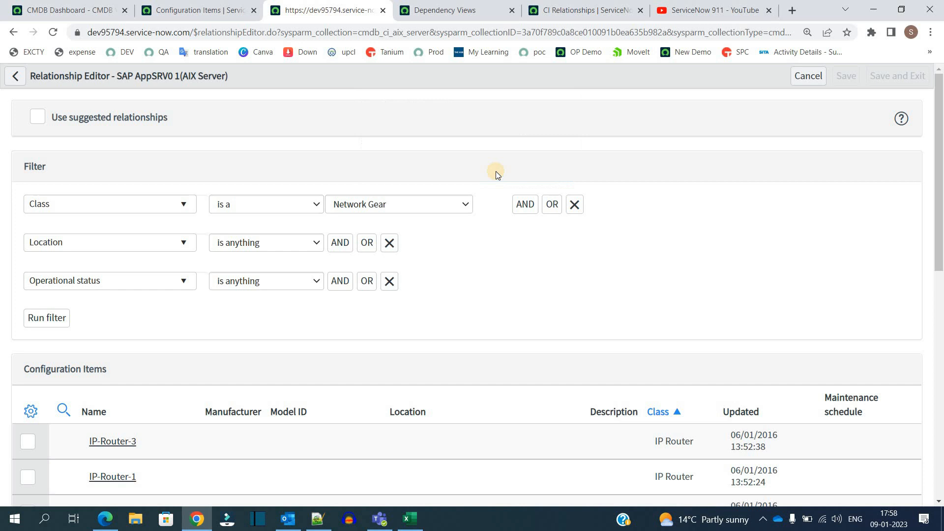
click(37, 117)
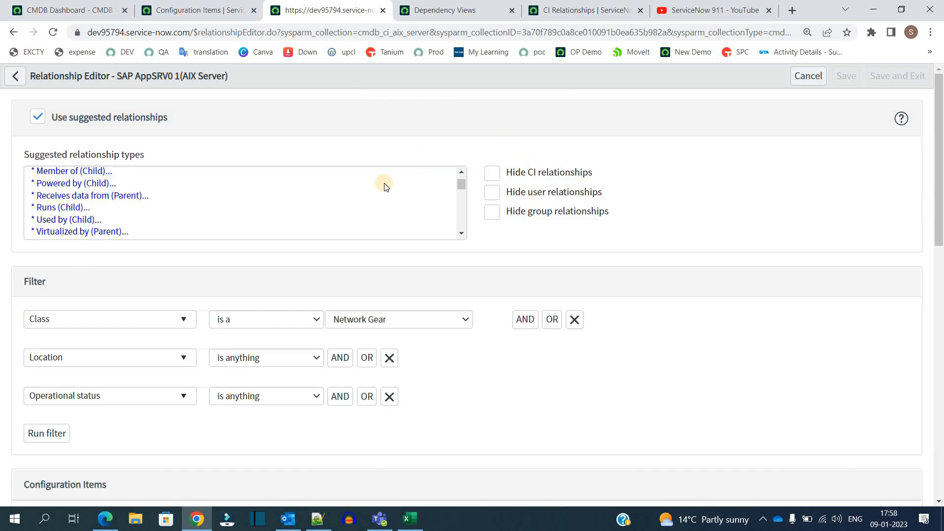
mouse_move(311, 193)
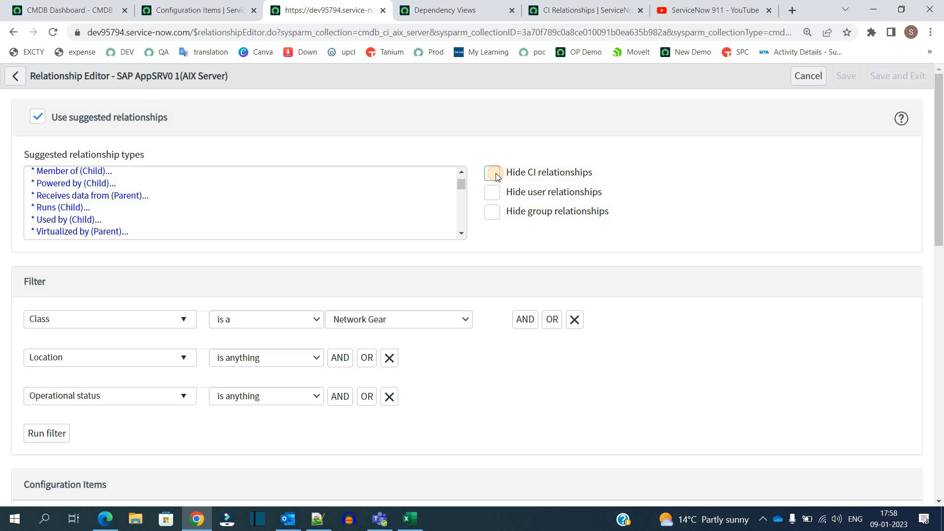
click(492, 172)
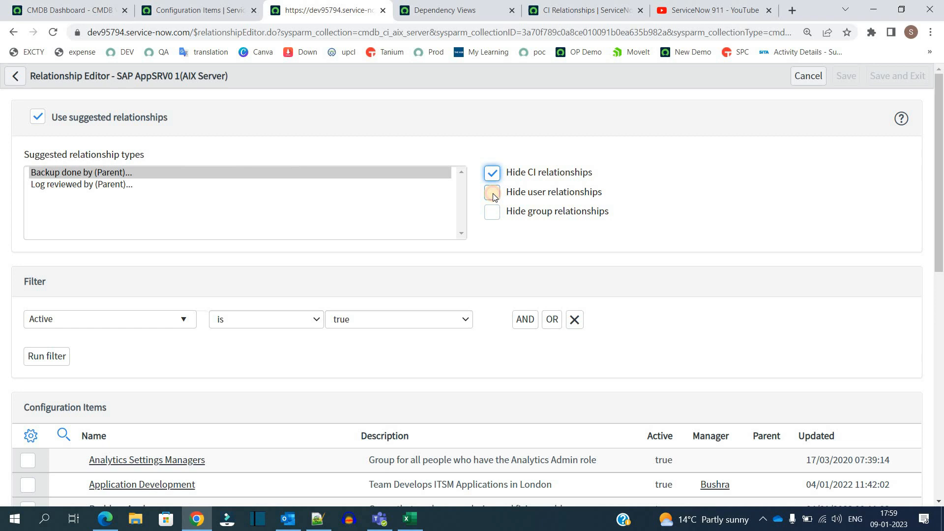
click(491, 191)
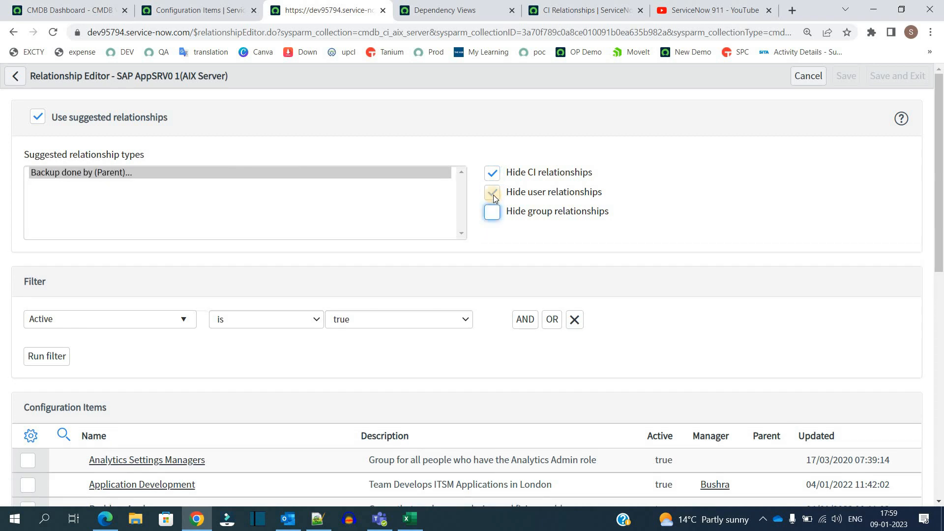
click(491, 191)
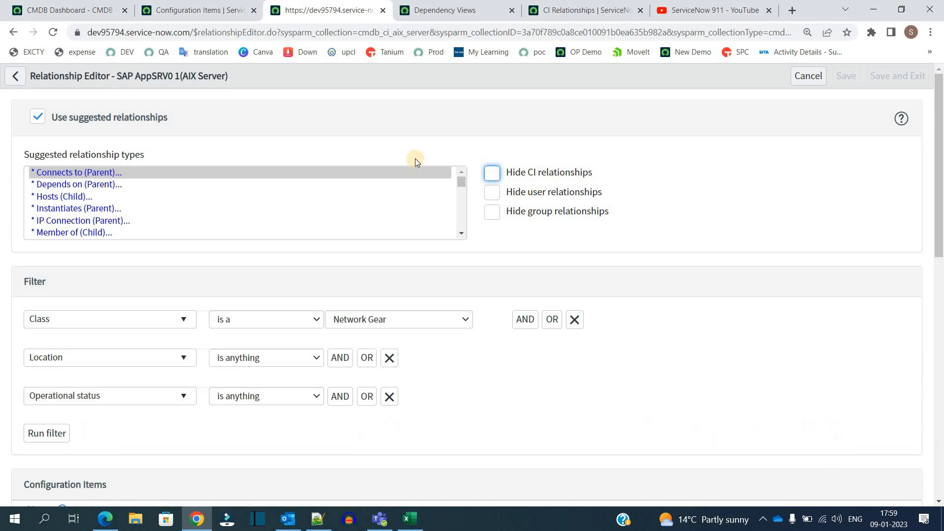
scroll(down, 3)
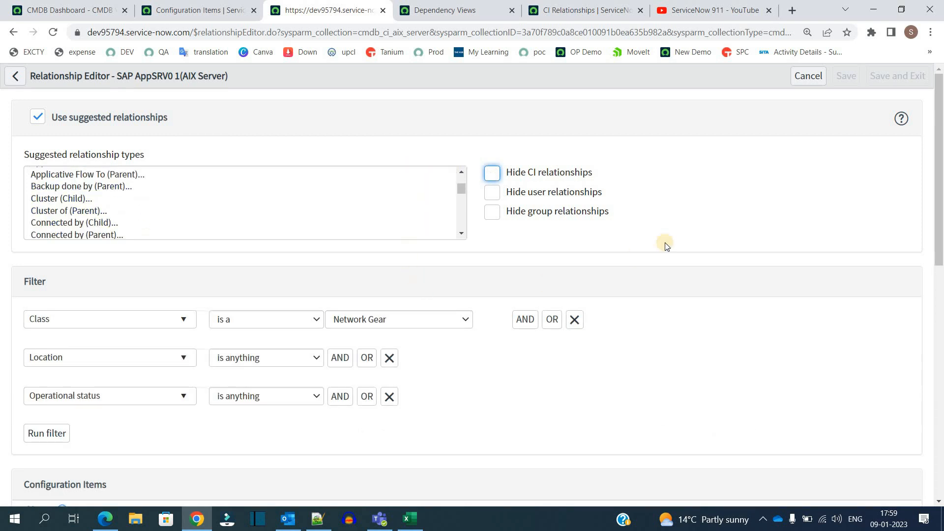
scroll(down, 3)
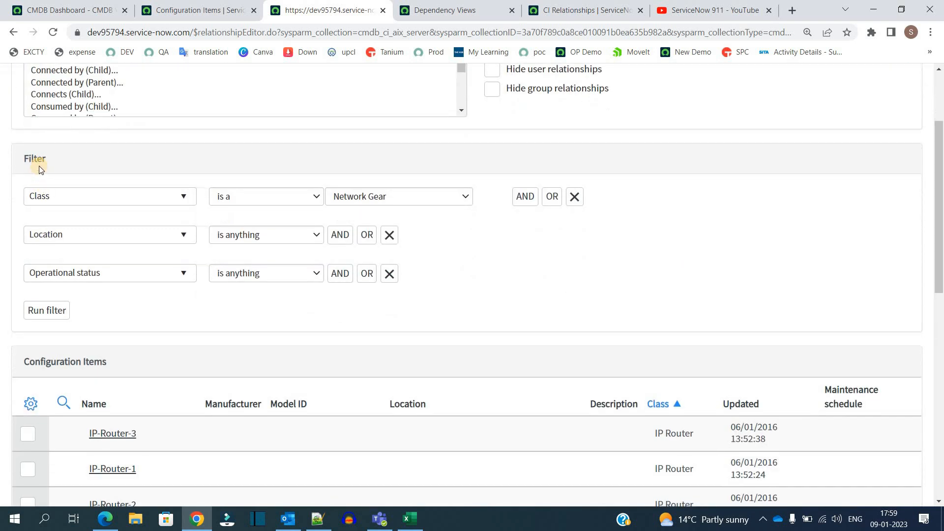
mouse_move(109, 314)
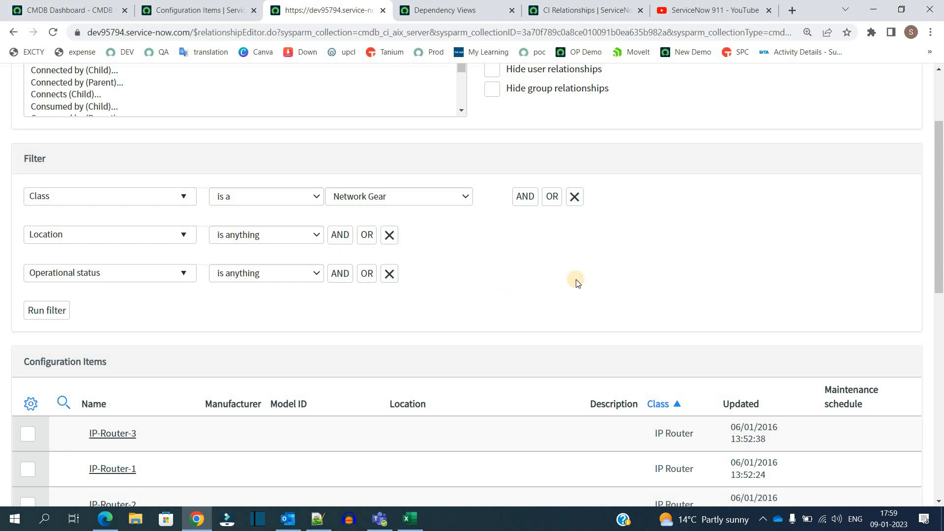
Step: Filter items to Class is Network Gear and check Cisco switch ny8500-nbxs08
scroll(down, 3)
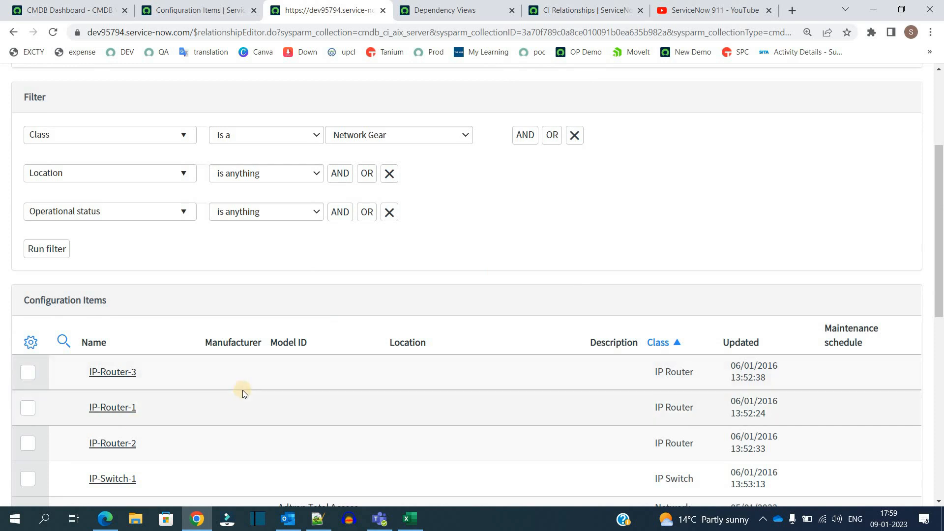
scroll(down, 3)
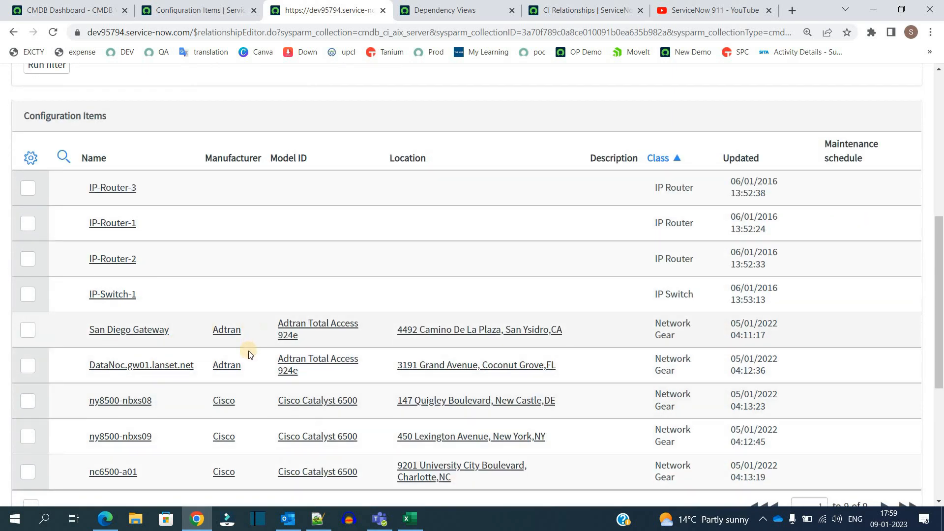
click(46, 249)
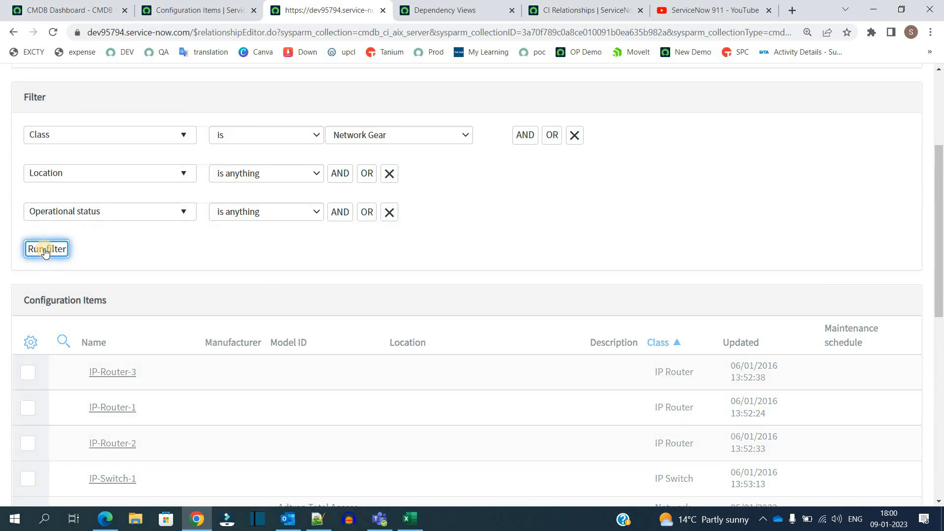
click(46, 249)
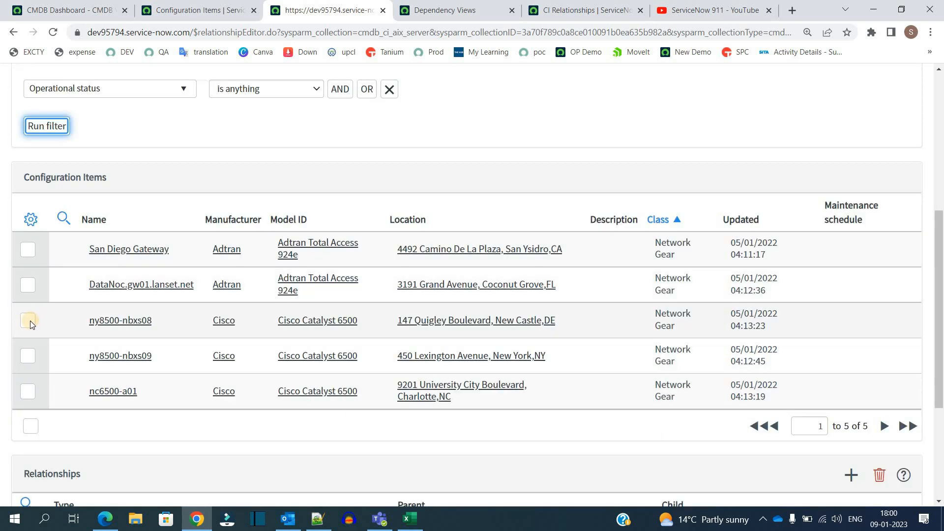
click(27, 356)
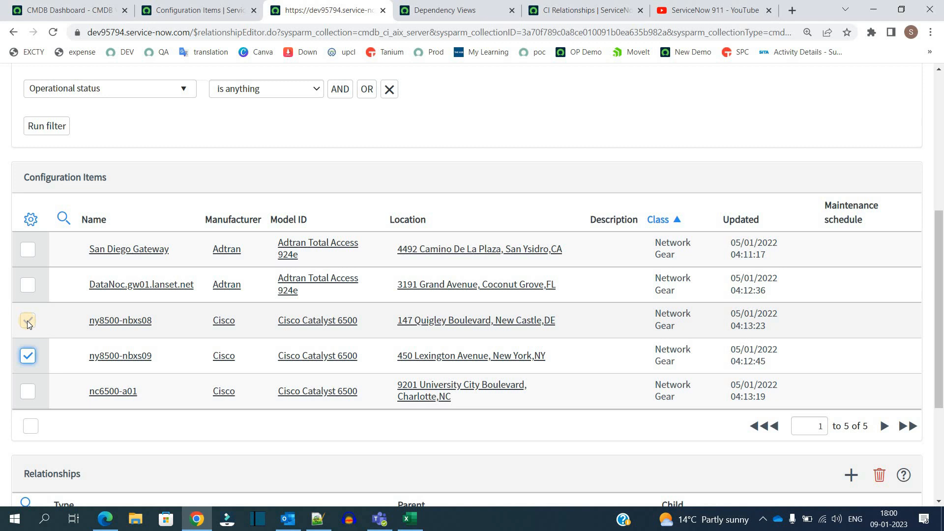
scroll(down, 3)
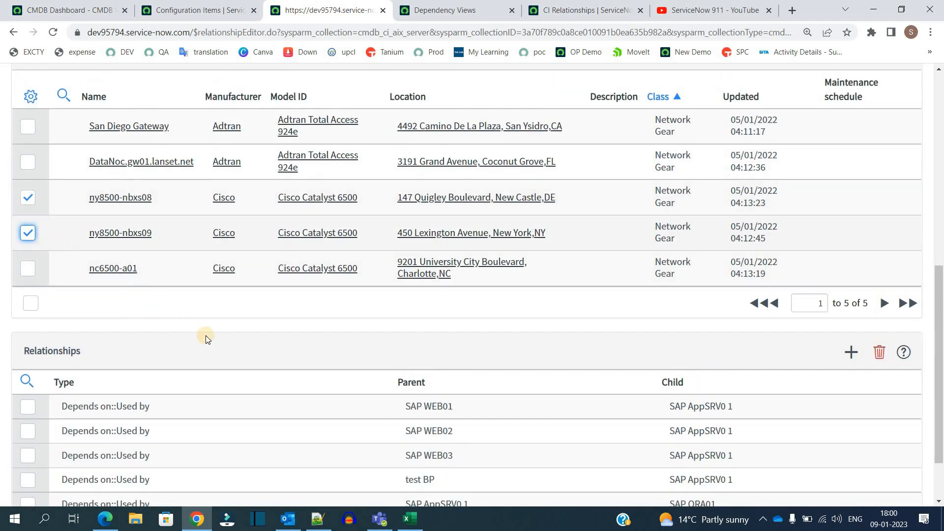
Step: Add Connects to::Connected by relationships to ny8500-nbxs08 and ny8500-nbxs09, then review the parent
scroll(down, 3)
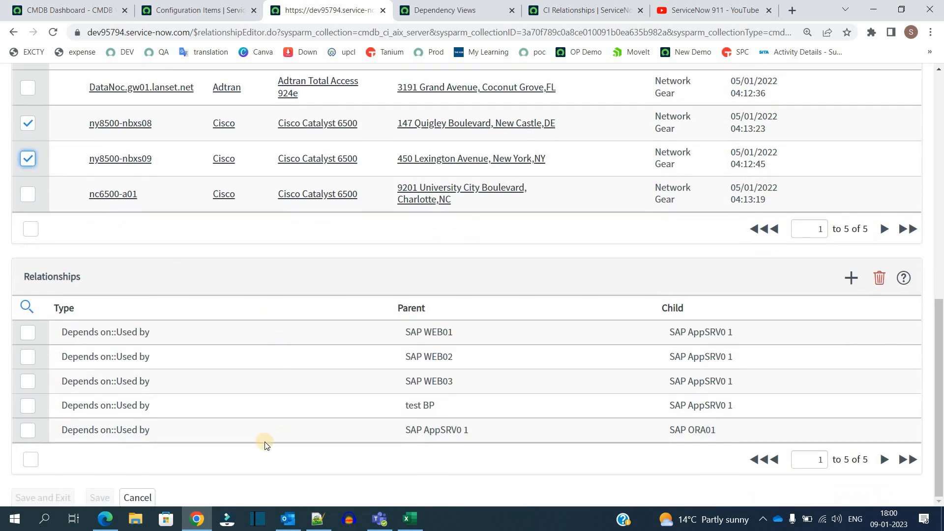
mouse_move(251, 445)
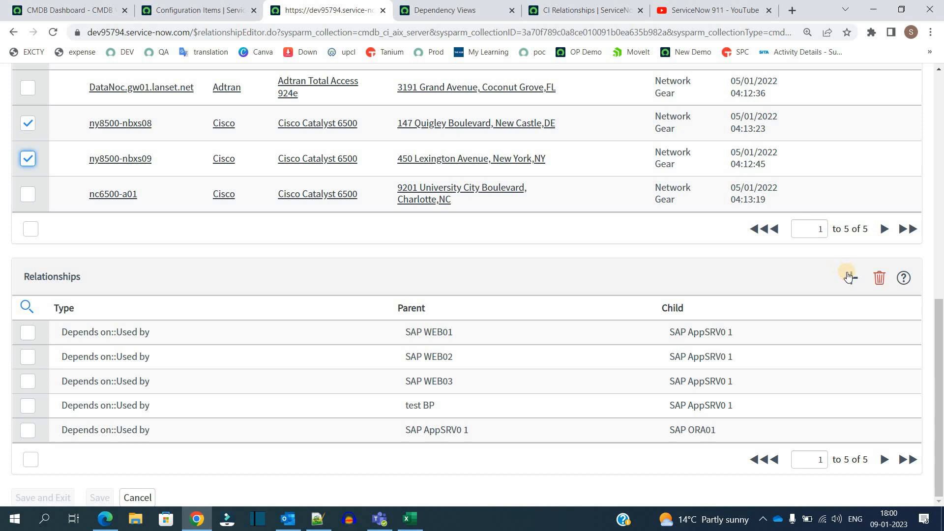
click(849, 277)
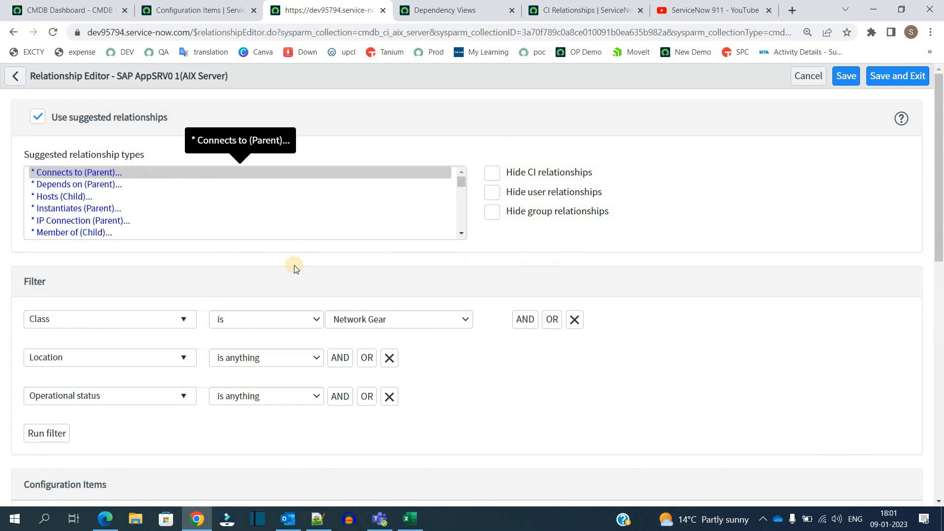
scroll(down, 3)
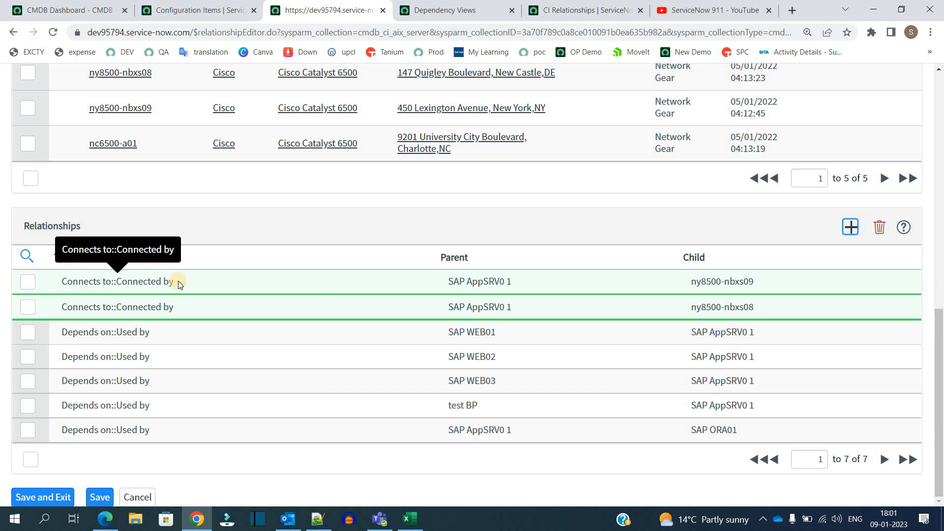
click(478, 281)
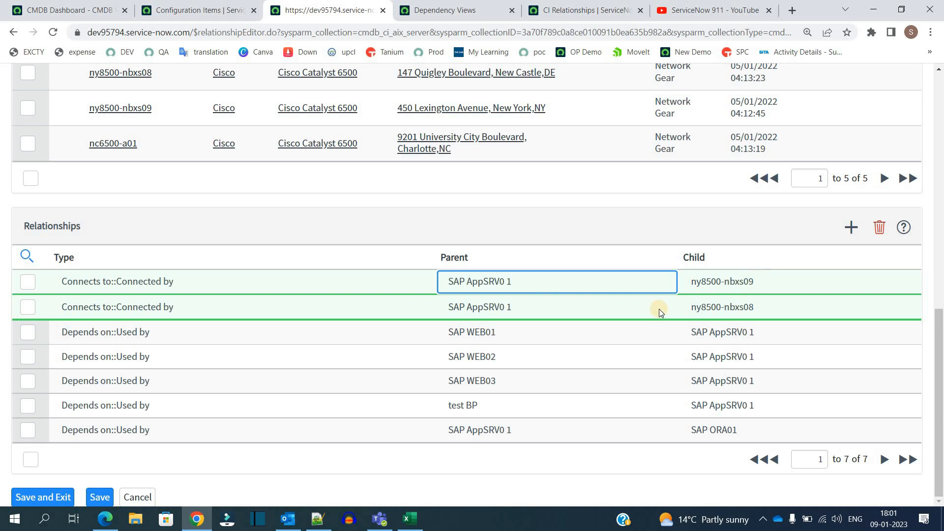
mouse_move(115, 295)
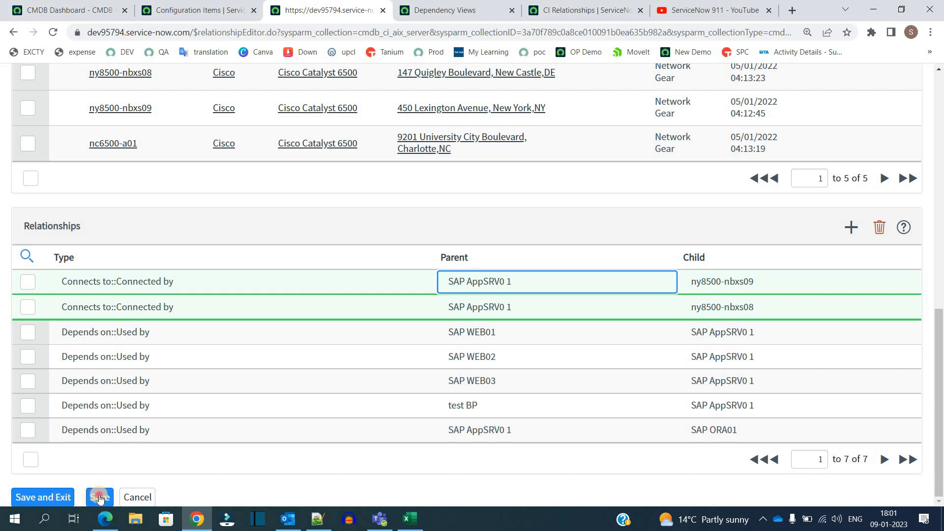
Step: Save the switch relationships, confirm the CMDB change, and reopen SAP AppSRV0 1
click(99, 496)
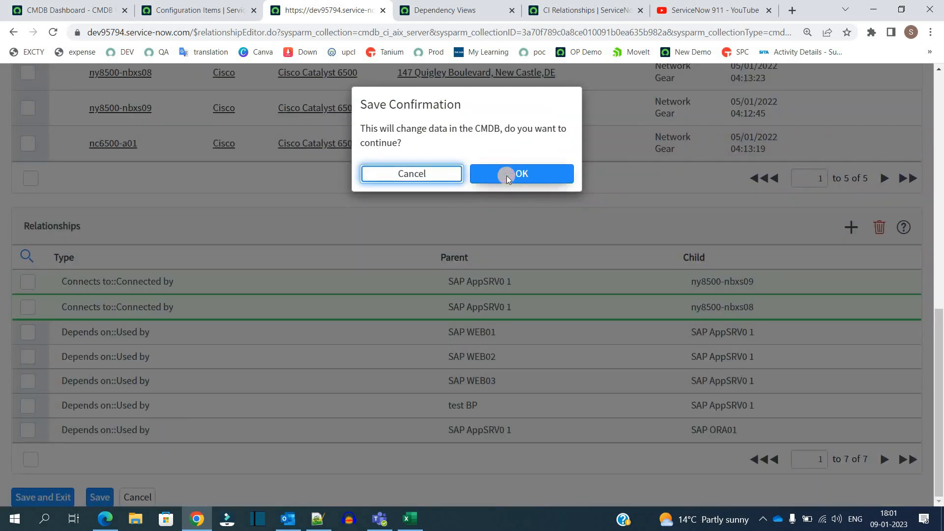
click(520, 174)
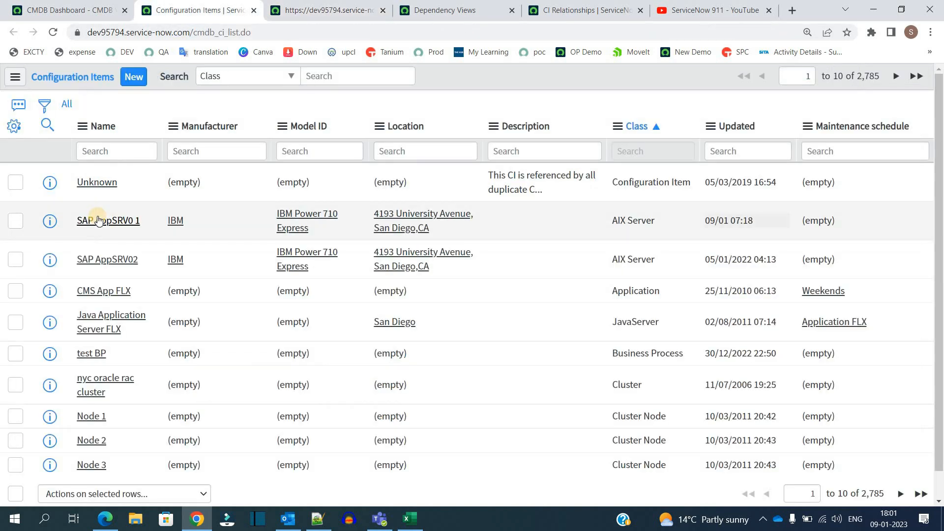
click(107, 220)
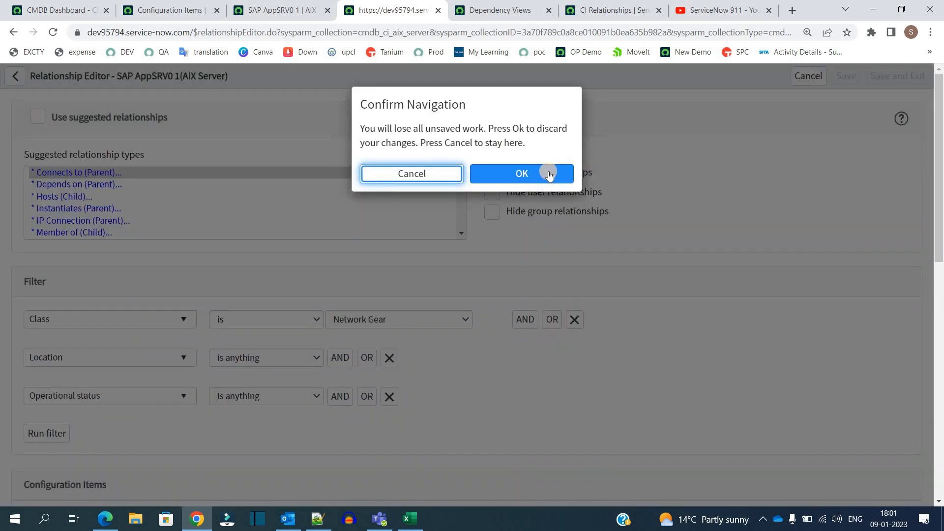
Step: Discard pending changes and add Depends on downstream relationships to both Adtran CIs
click(520, 174)
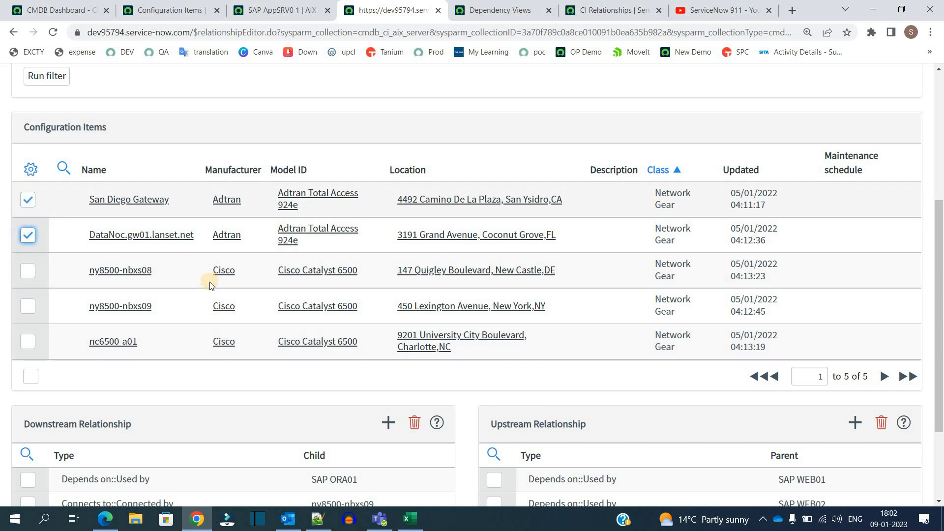
scroll(down, 3)
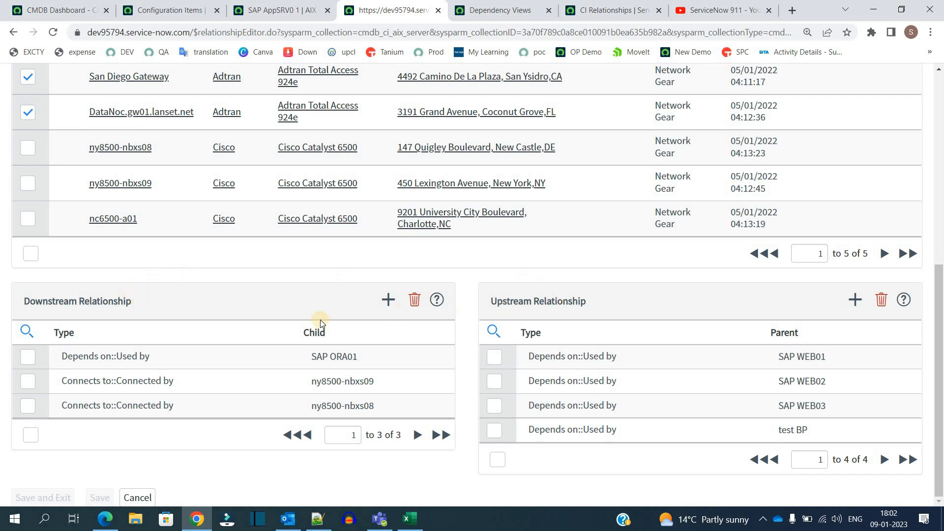
mouse_move(307, 295)
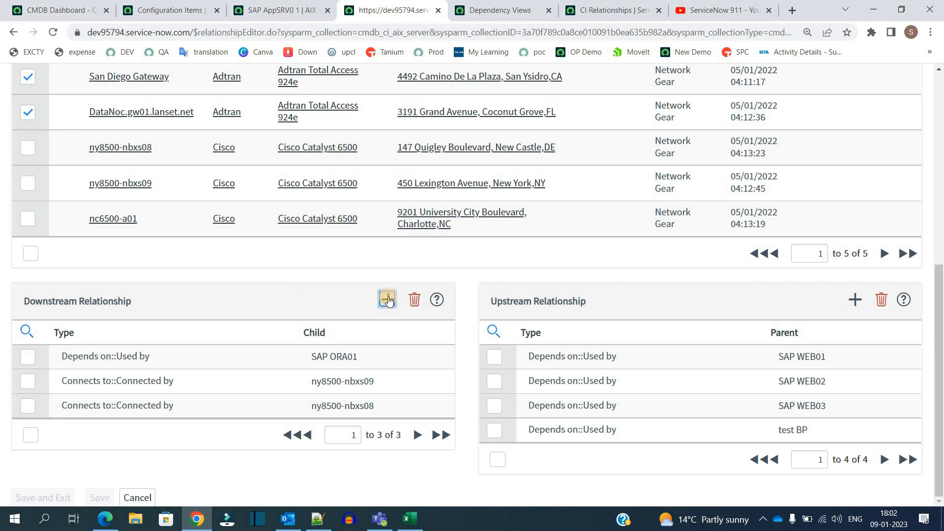
click(387, 299)
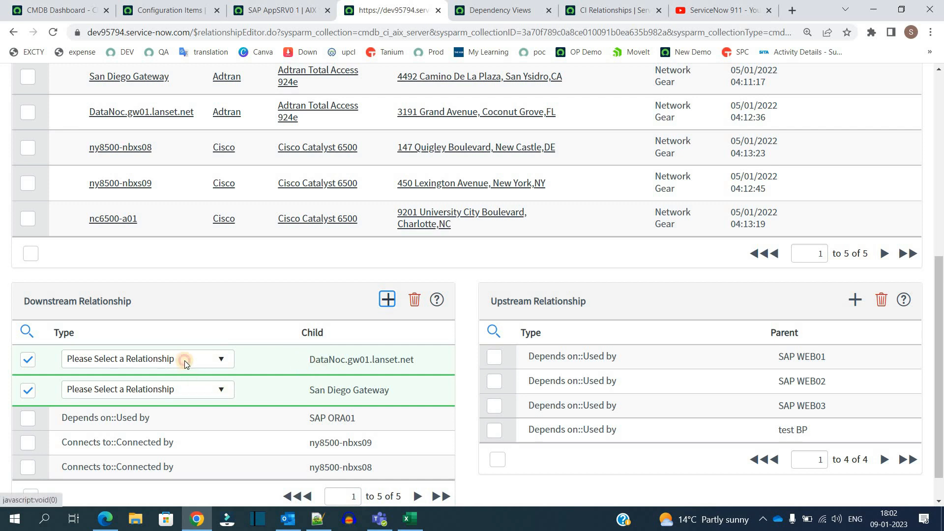
click(147, 359)
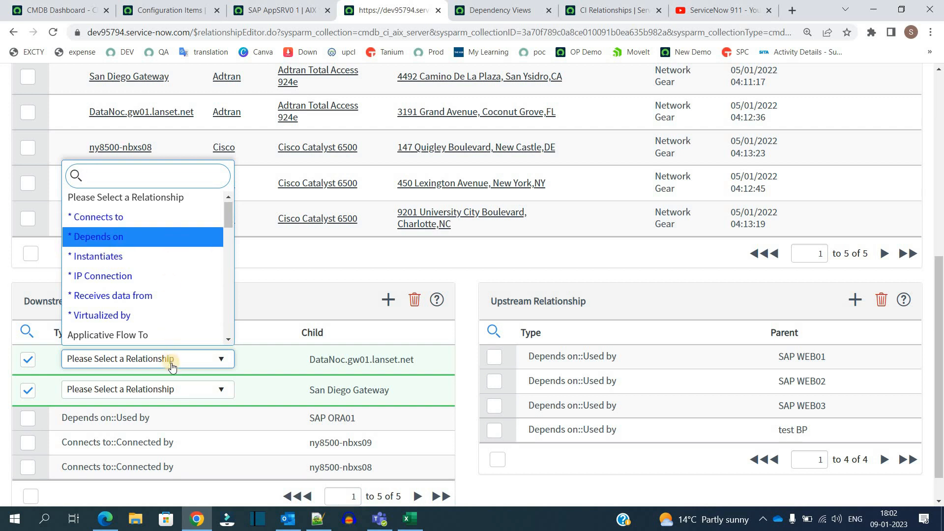
click(95, 236)
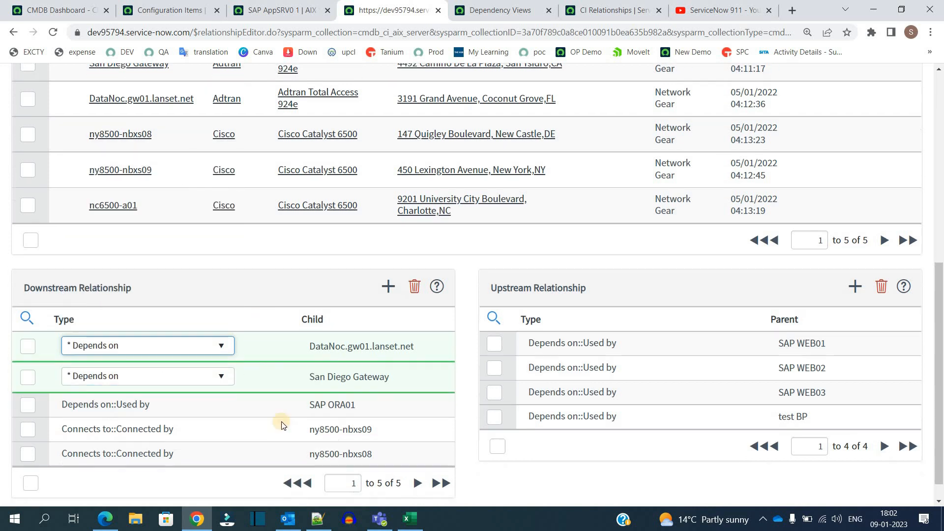
scroll(down, 3)
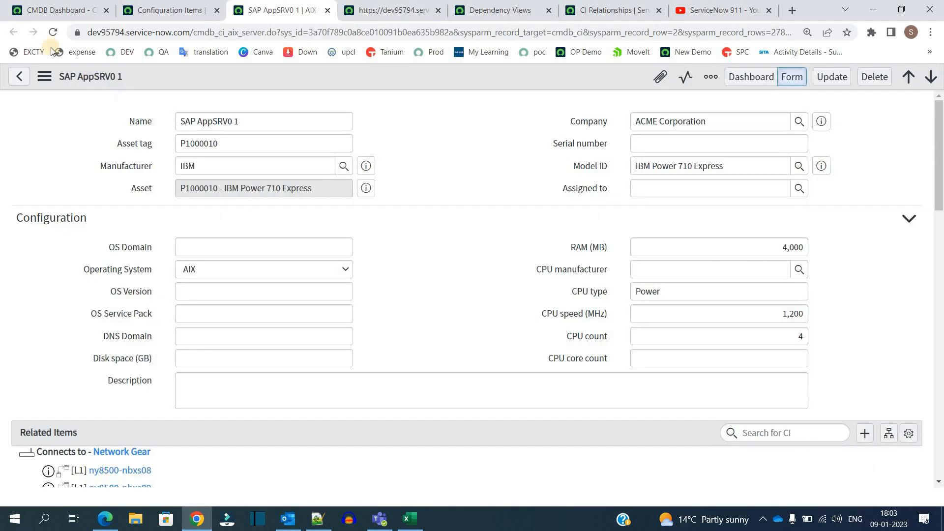
click(710, 165)
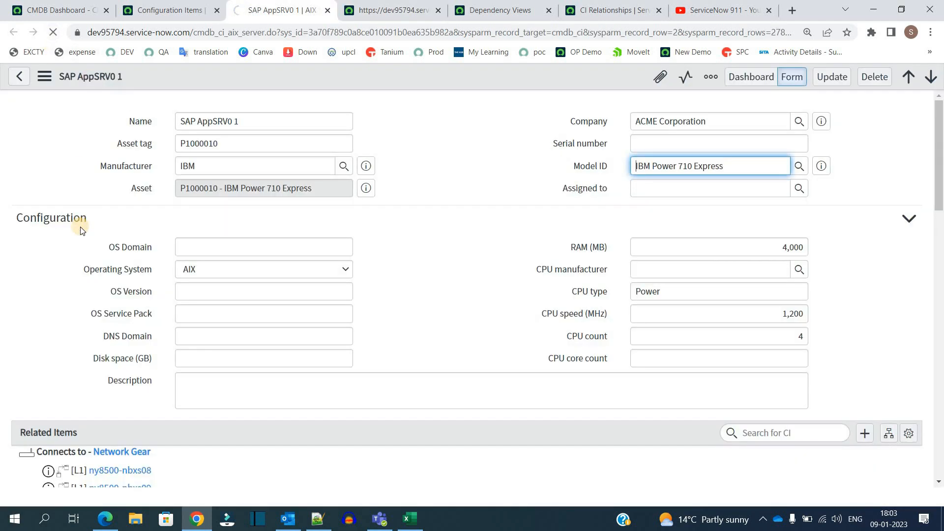
scroll(down, 3)
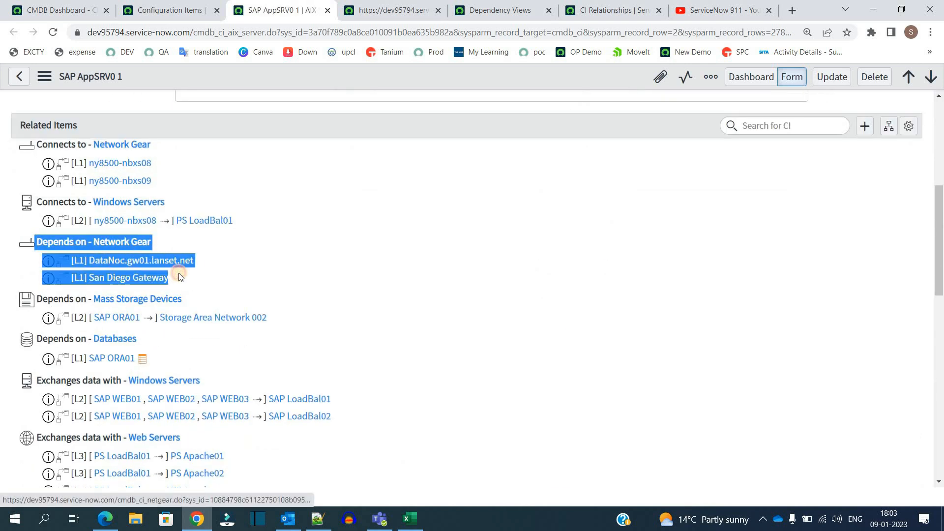
click(198, 283)
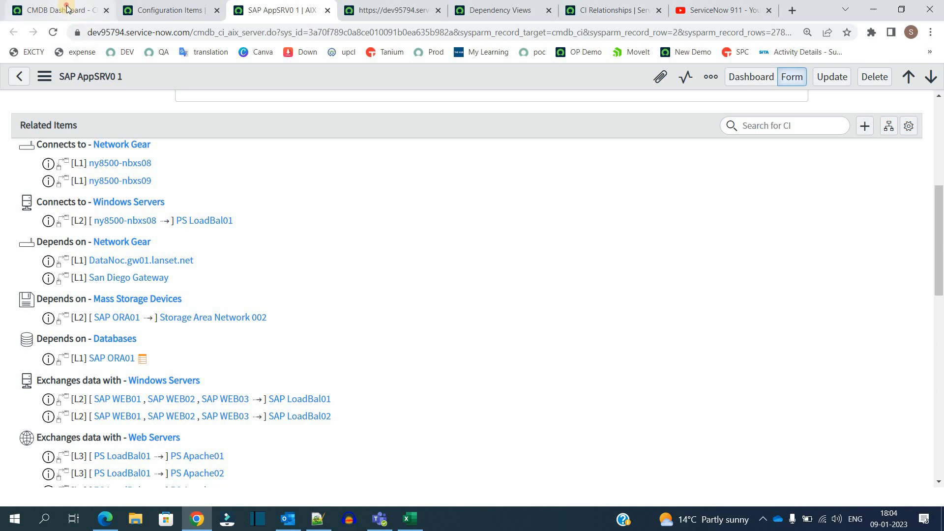
Step: Sort the CI Relationships list by Created, newest first
click(54, 10)
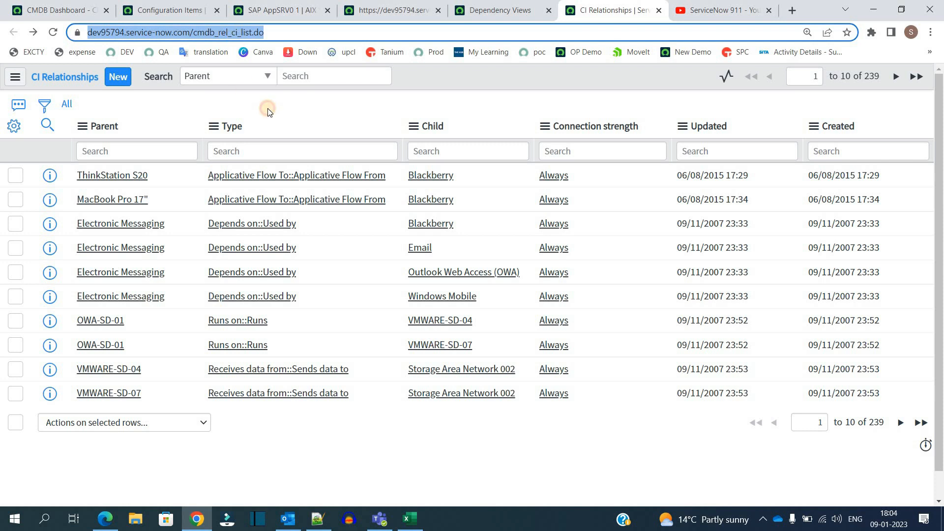
mouse_move(464, 221)
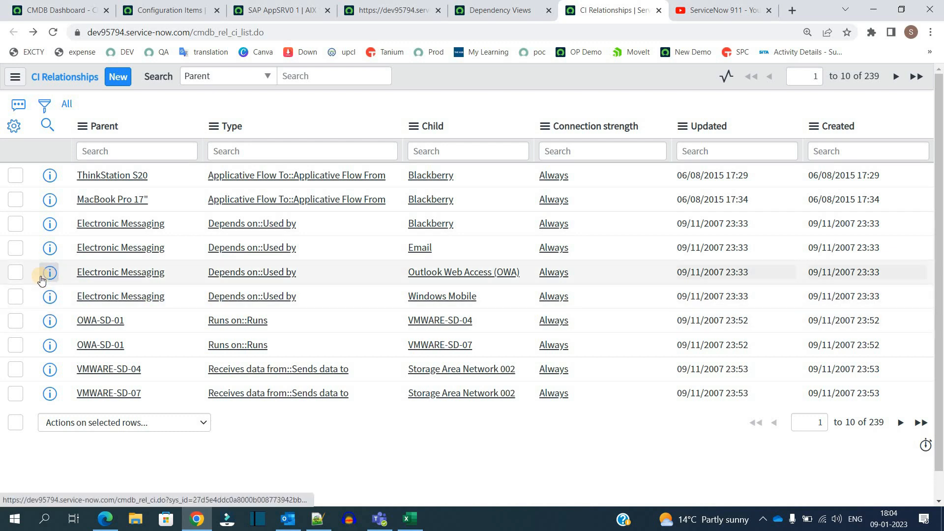
mouse_move(788, 133)
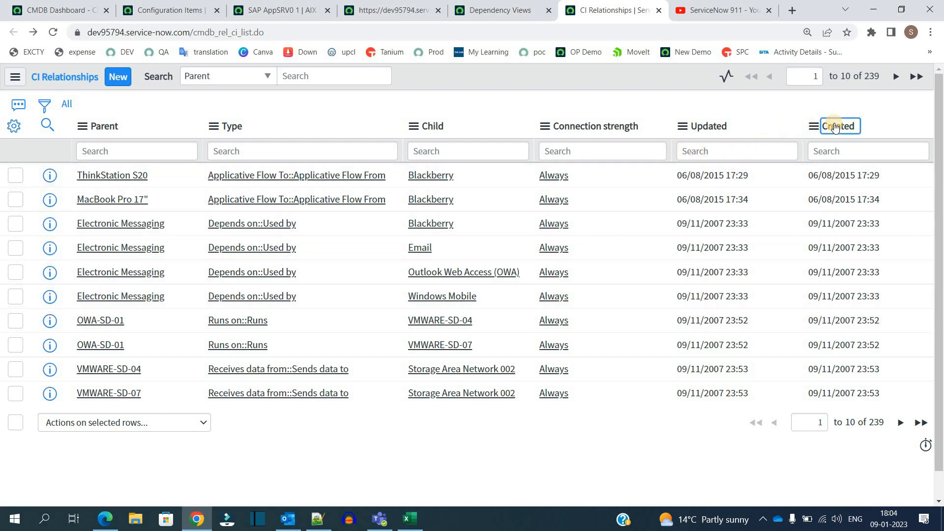
click(837, 126)
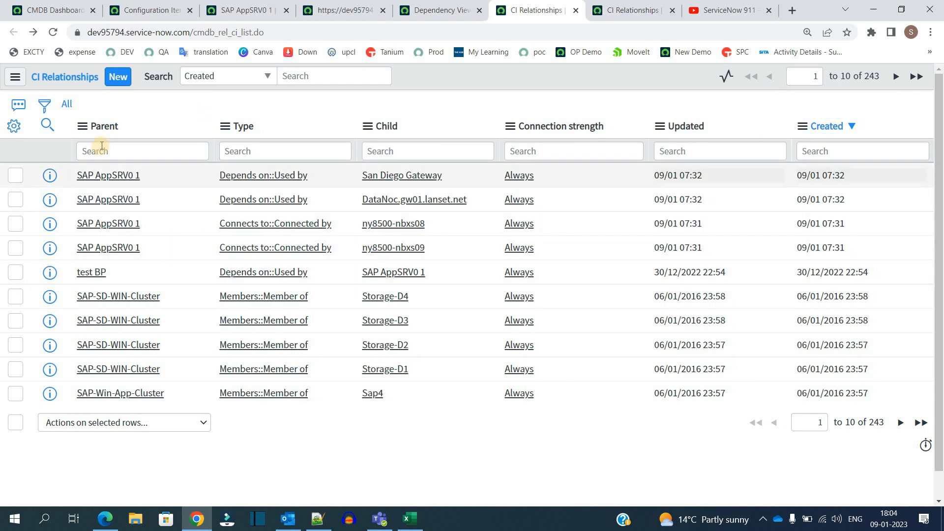
click(118, 76)
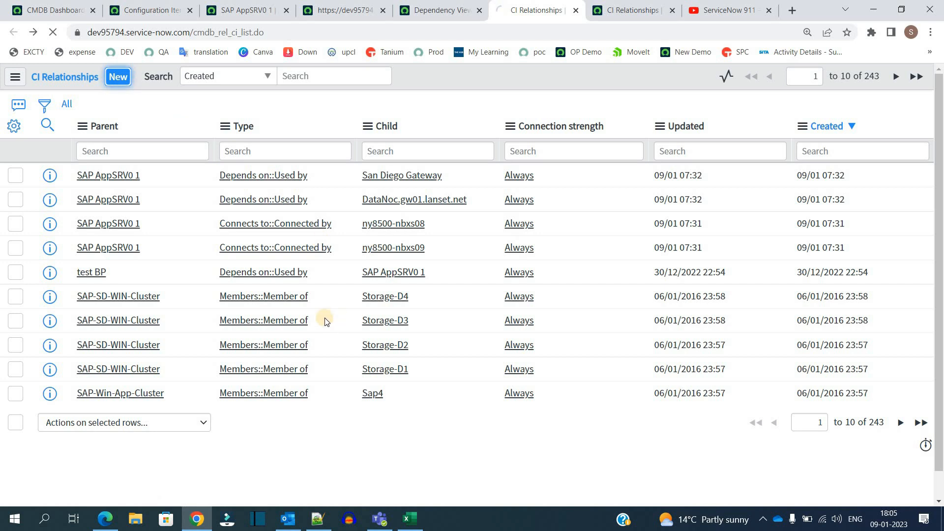
Step: Save a new relationship: SAP AppSRV0 1, Connected by::Connects, nyc oracle rac cluster
click(118, 76)
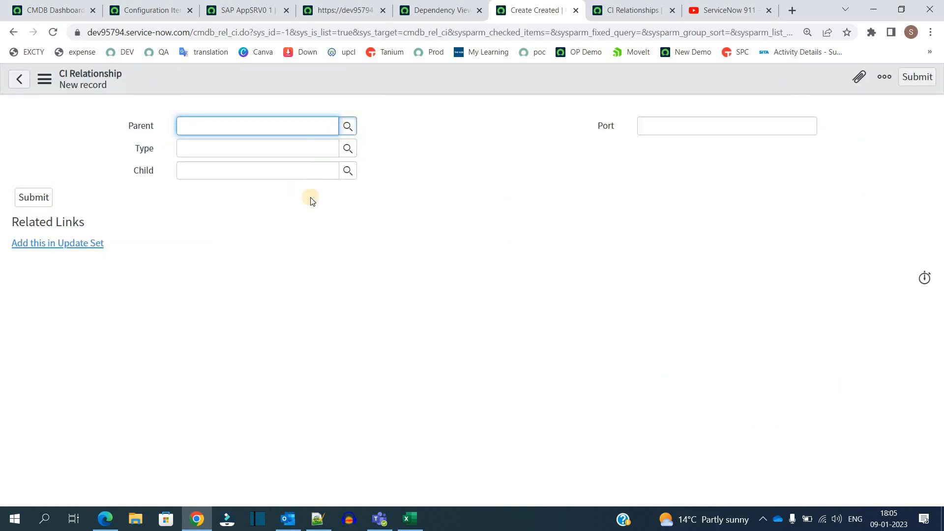
click(347, 126)
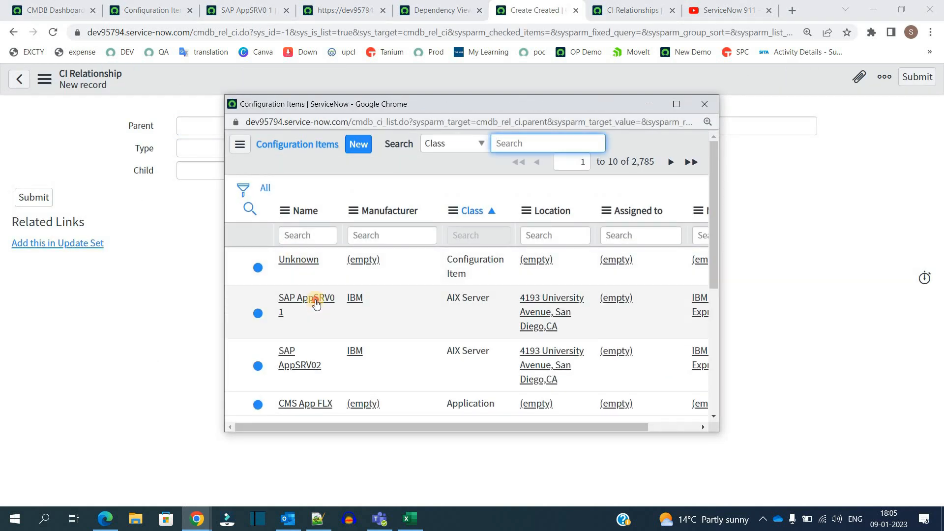
click(306, 304)
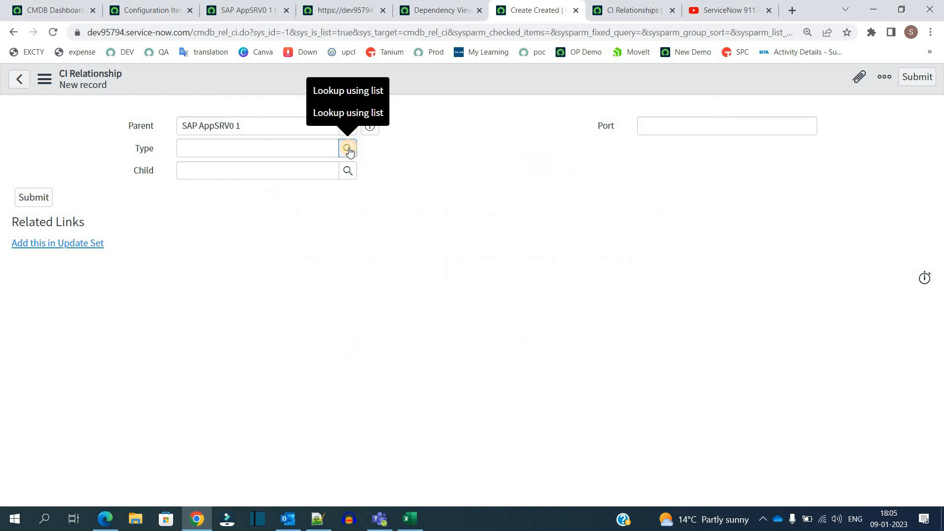
click(347, 148)
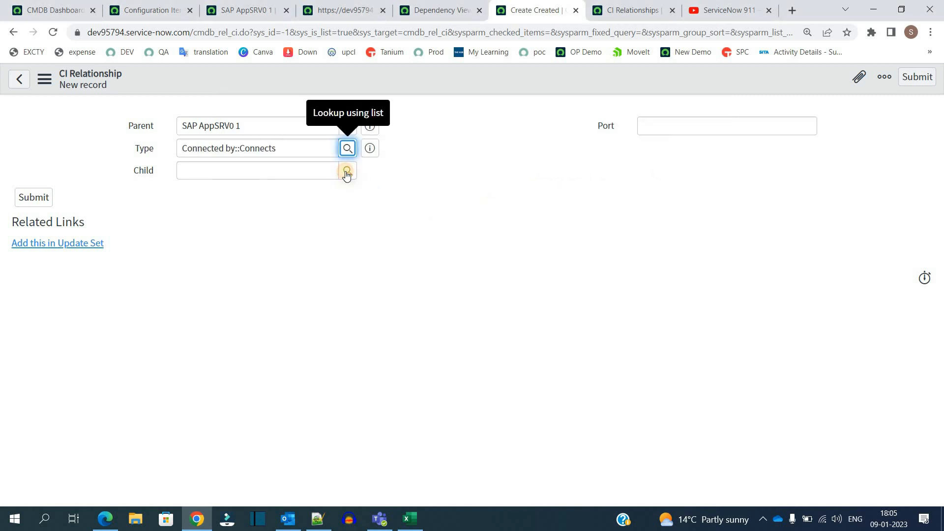
click(346, 171)
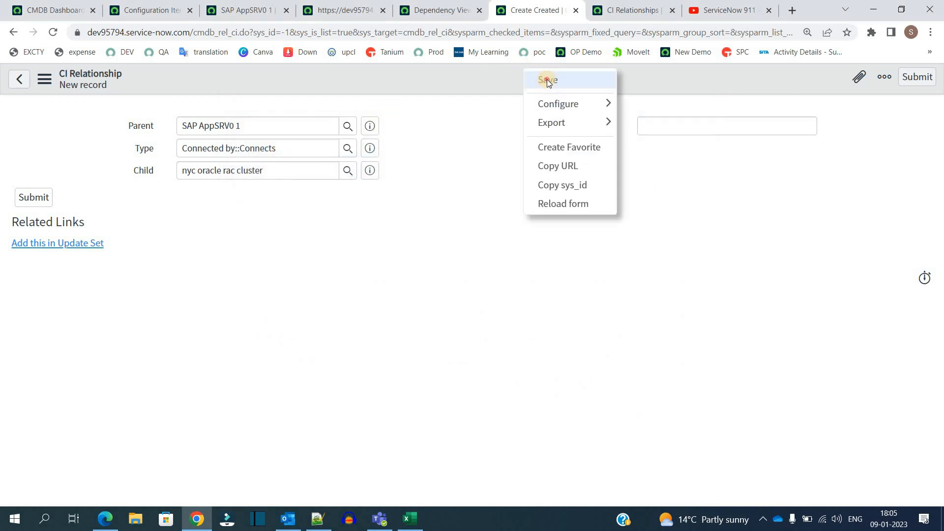
click(546, 80)
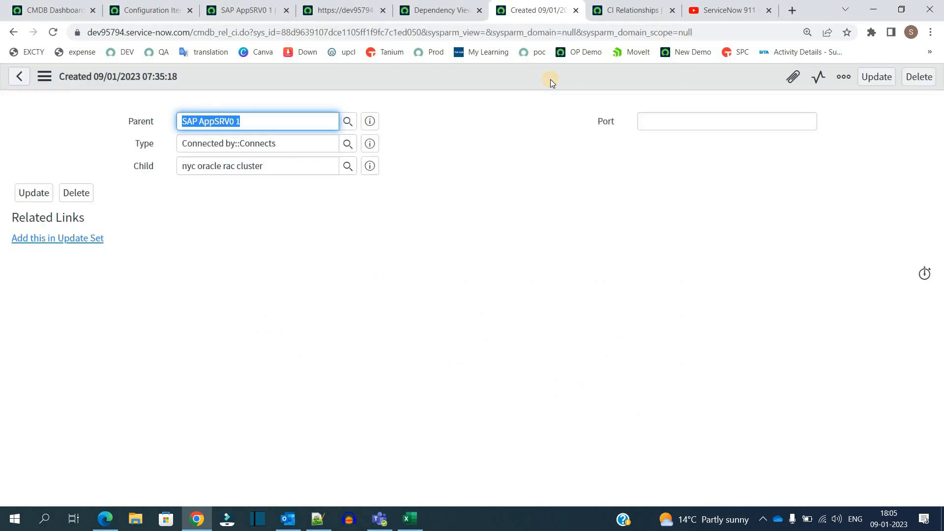